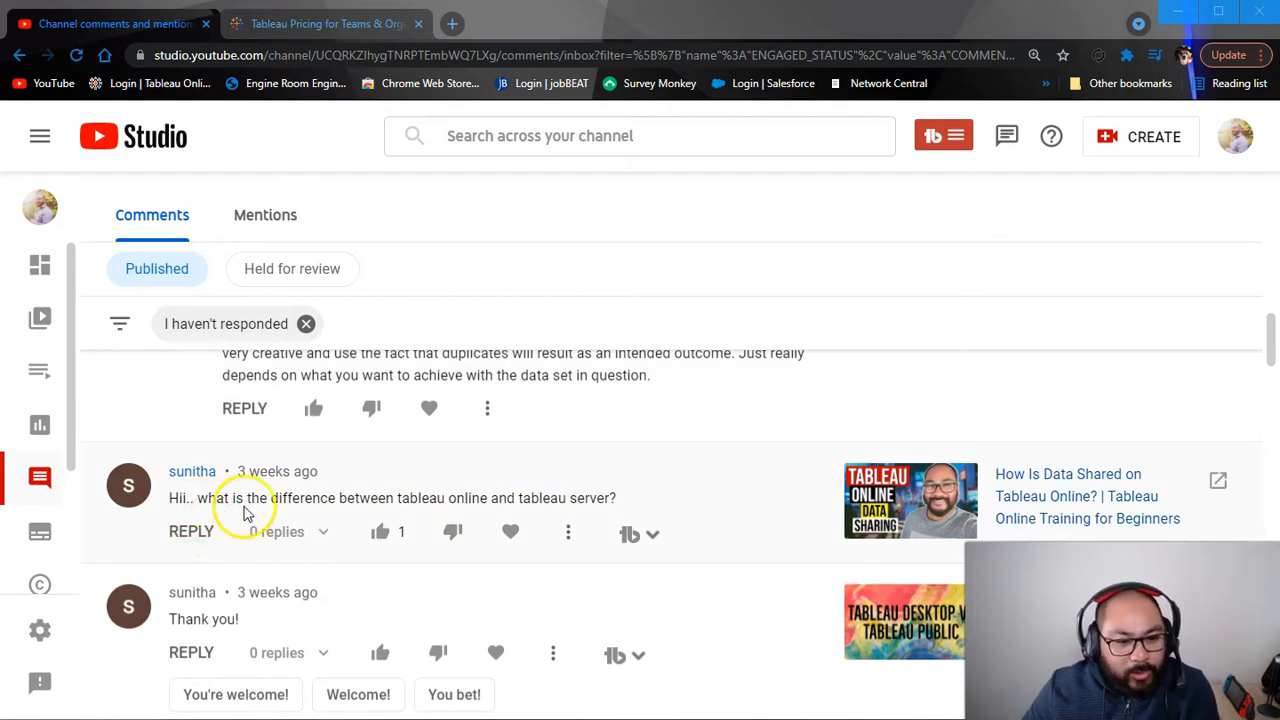
mouse_move(635, 500)
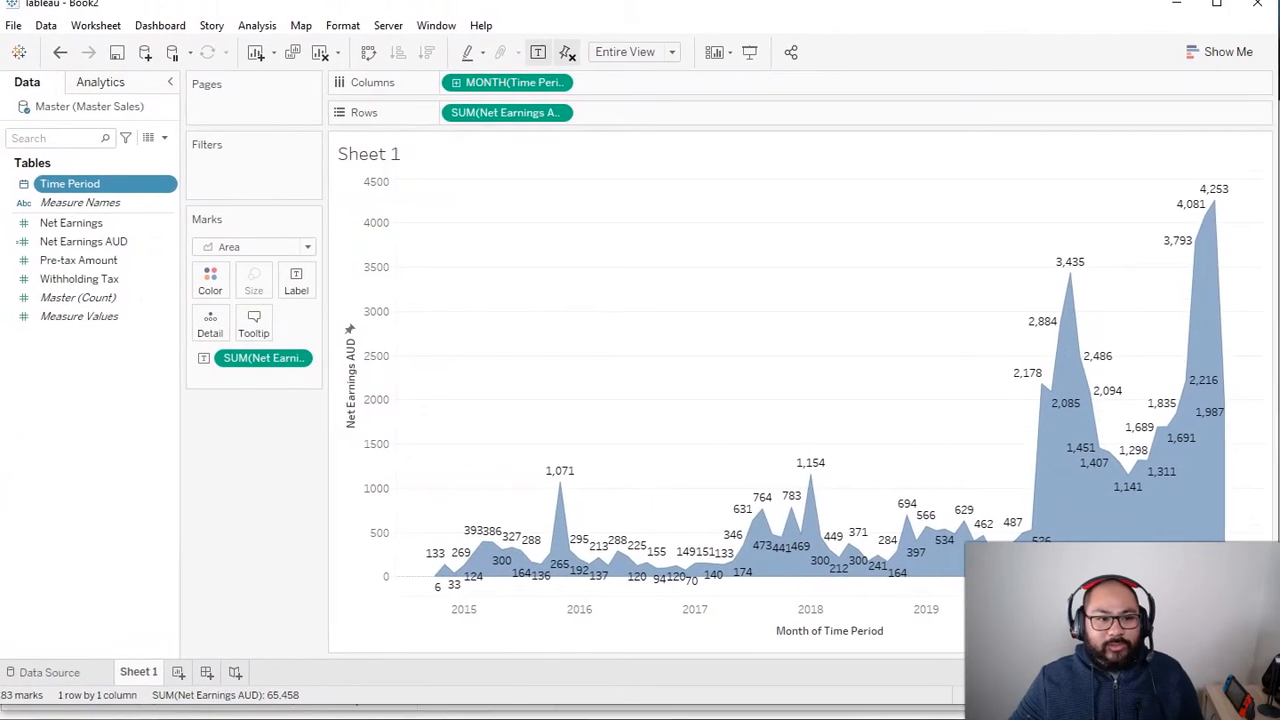
mouse_move(220, 403)
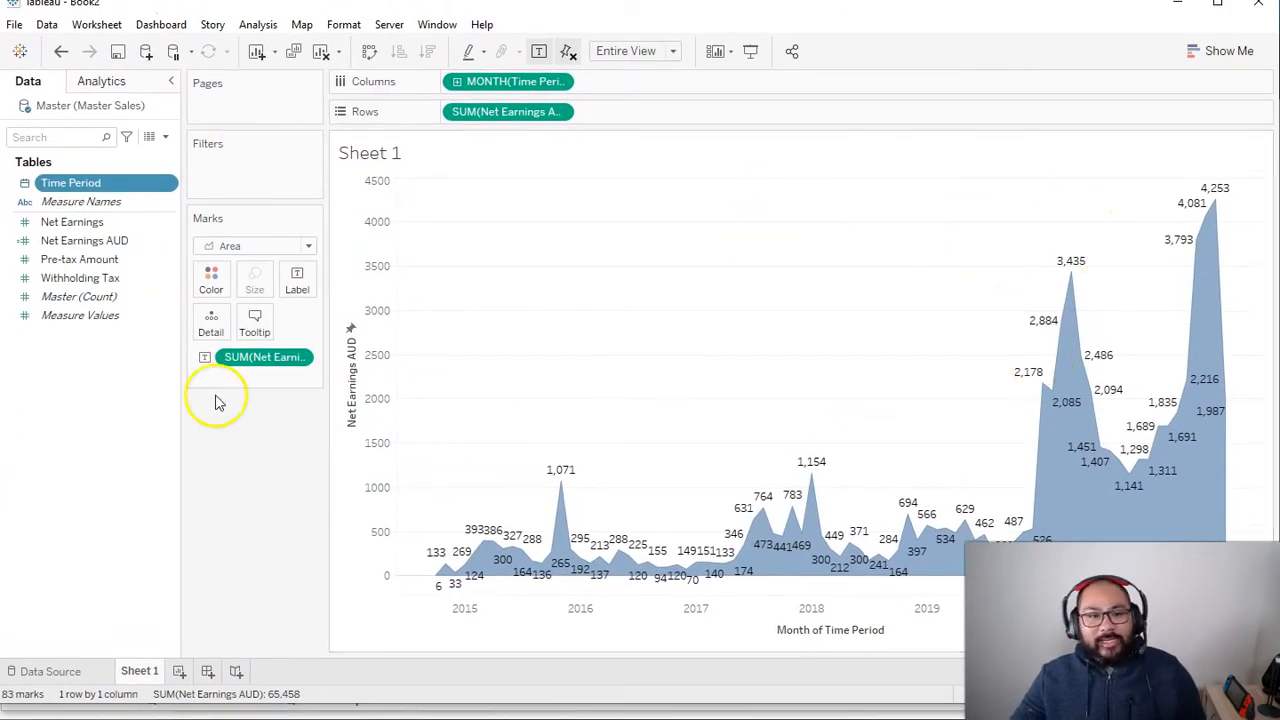
mouse_move(678, 296)
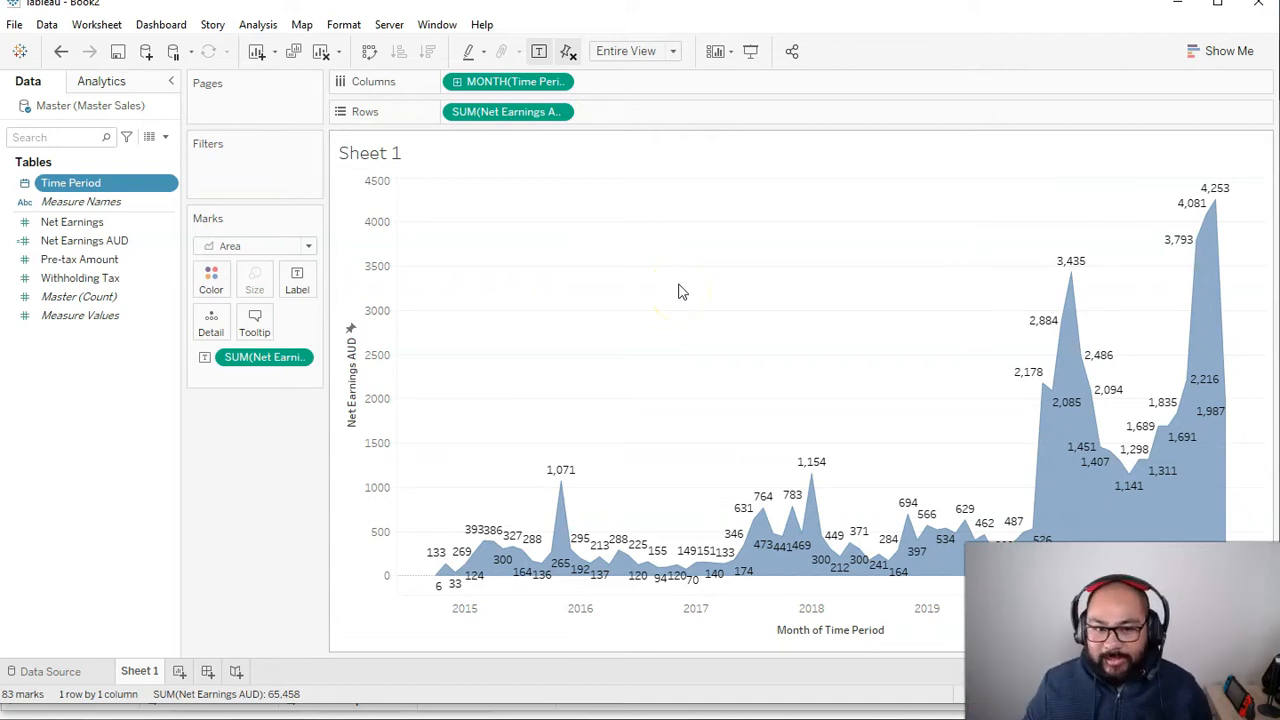
- Review the Server menu's Publish Workbook option, then return to Tableau's pricing page in Chrome
click(389, 24)
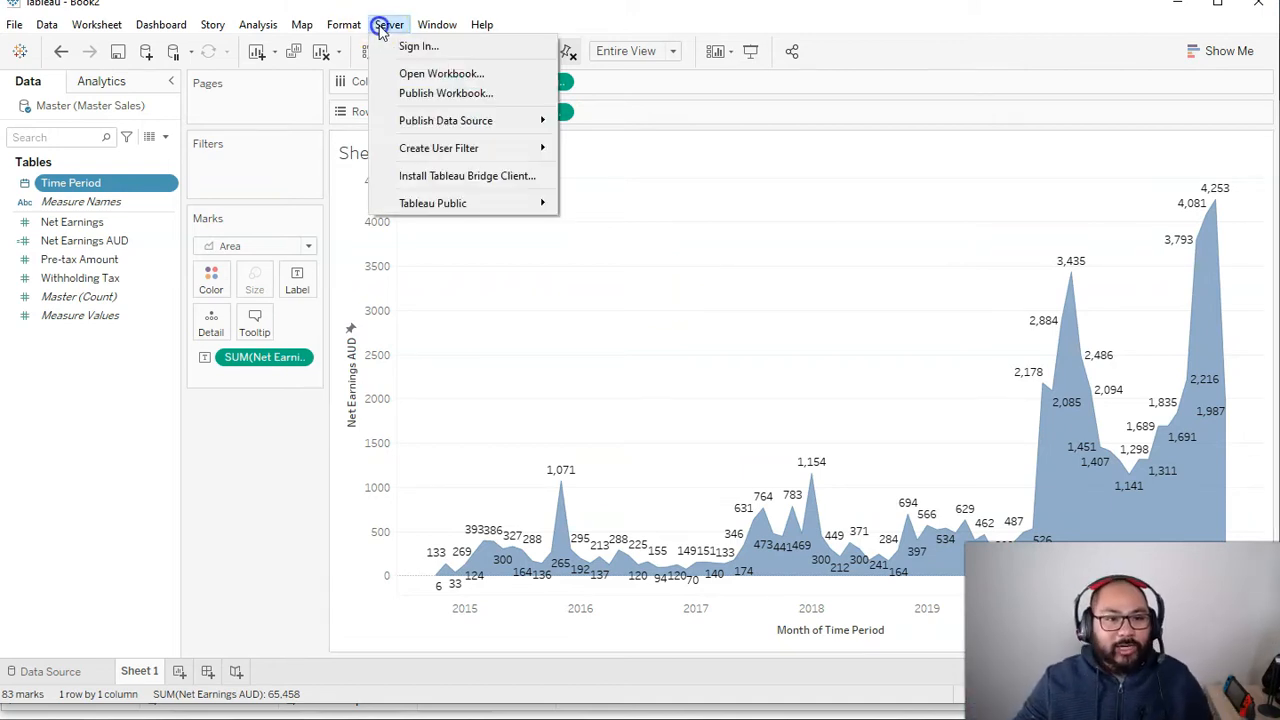
mouse_move(445, 93)
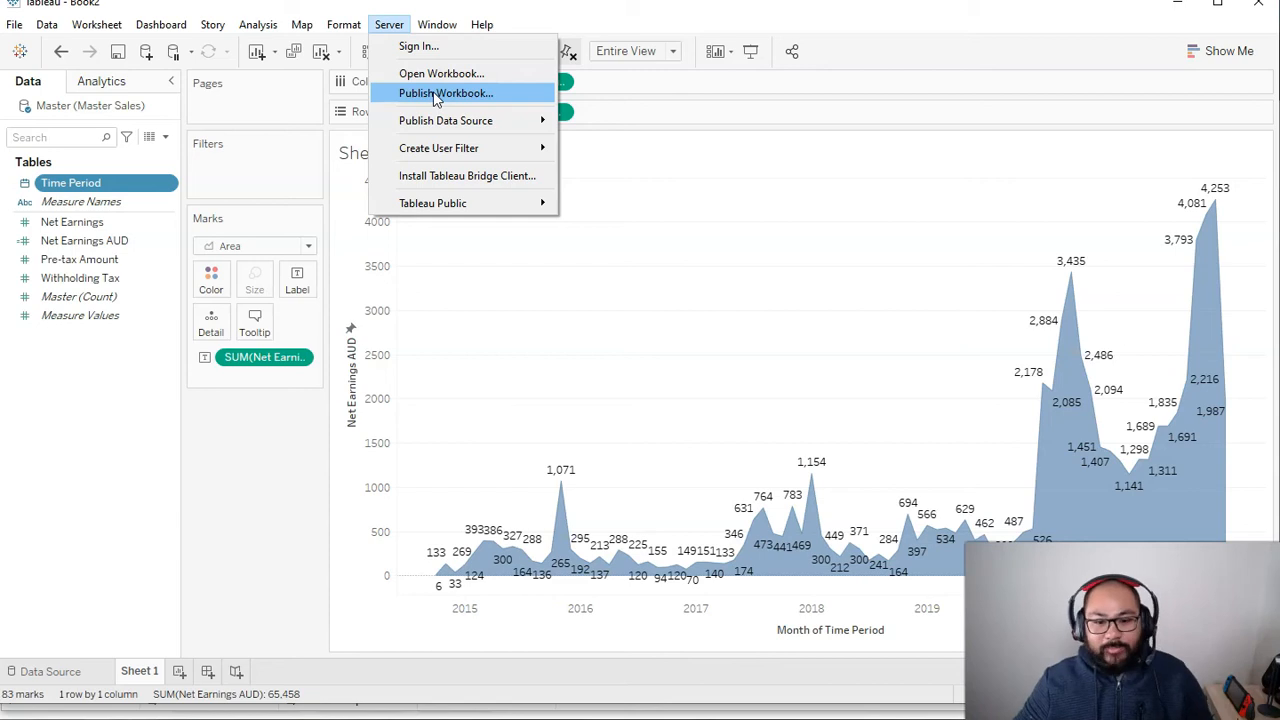
mouse_move(445, 93)
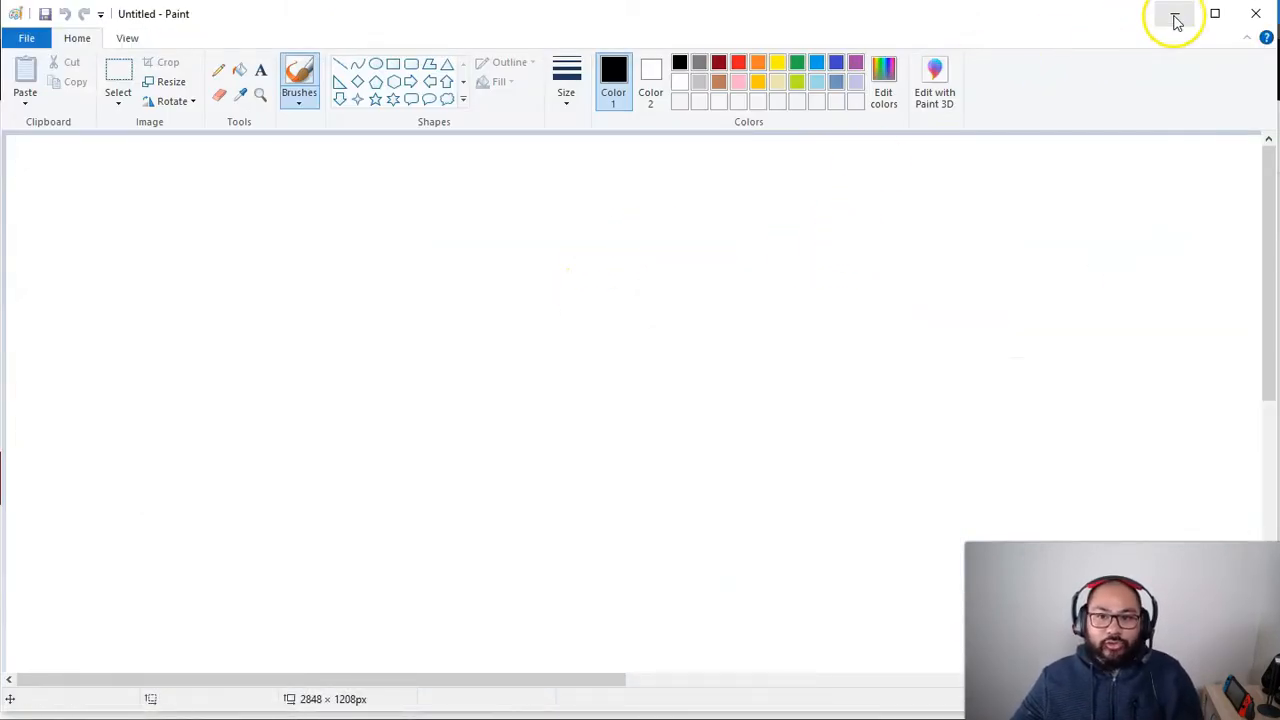
mouse_move(1175, 18)
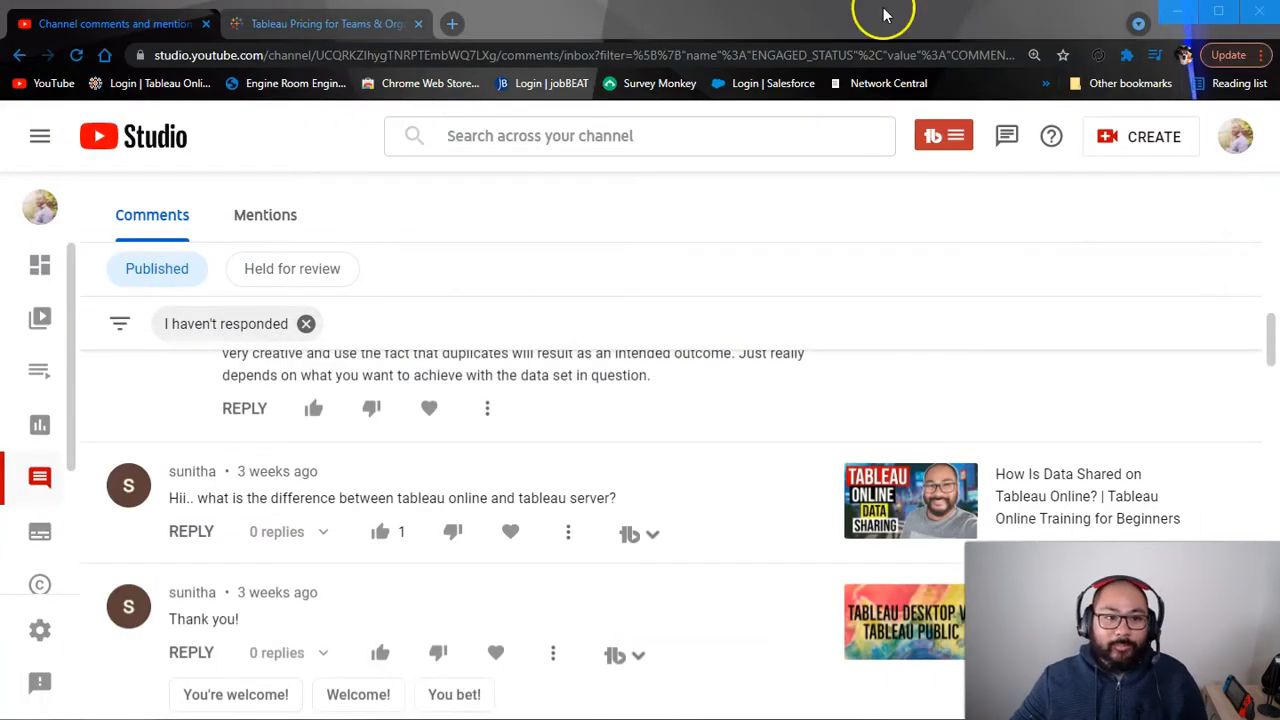
click(325, 23)
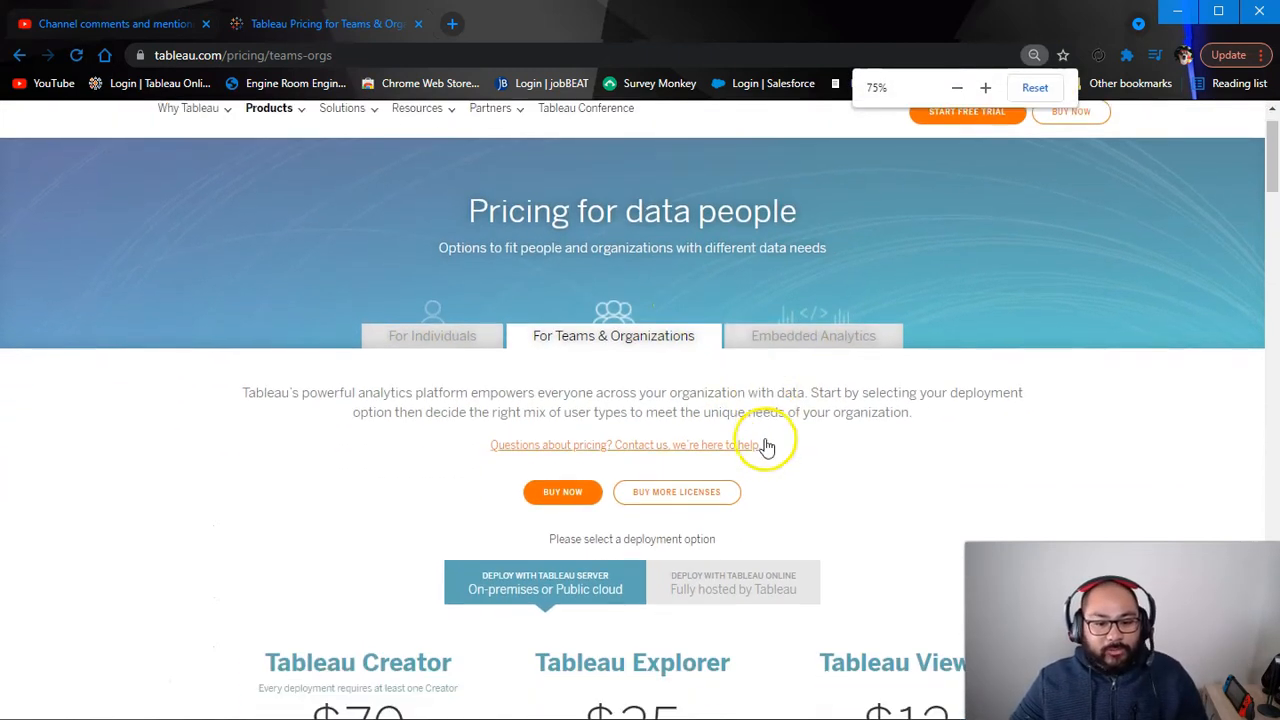
- Compare deployment prices for Tableau Server versus Online, ending on Online's Creator $70, Explorer $42, Viewer $15
scroll(down, 3)
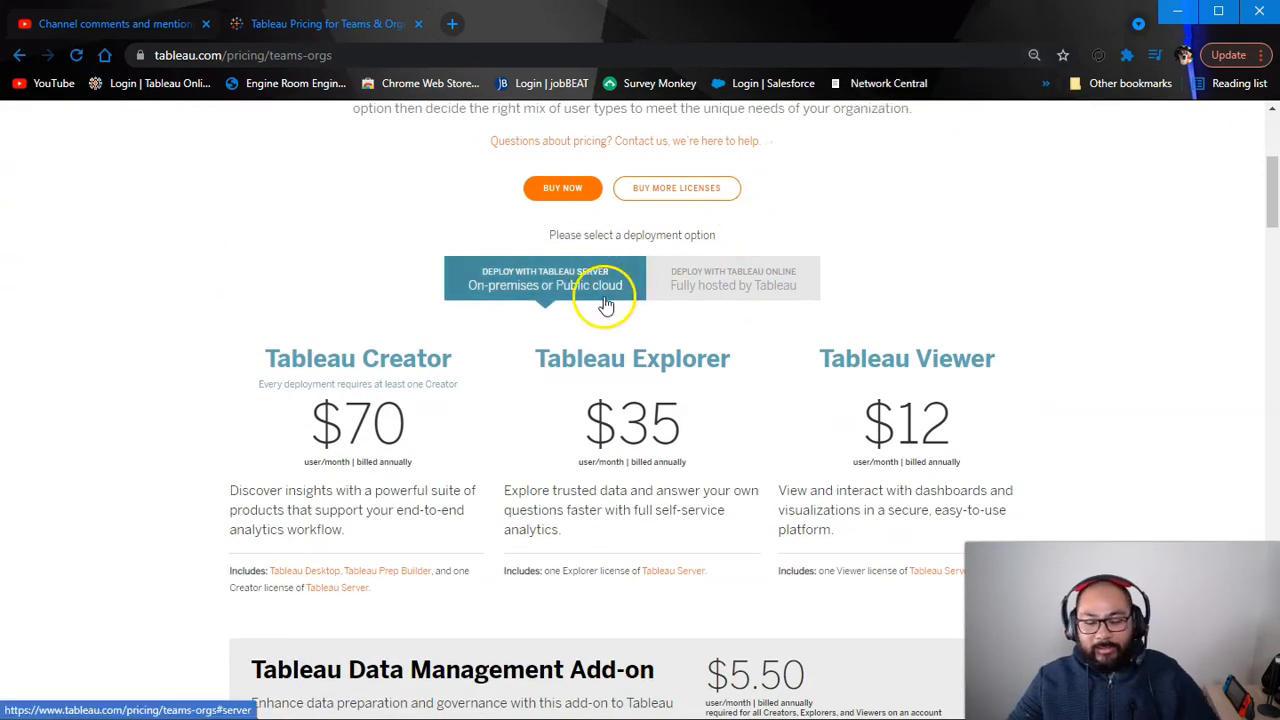
mouse_move(665, 345)
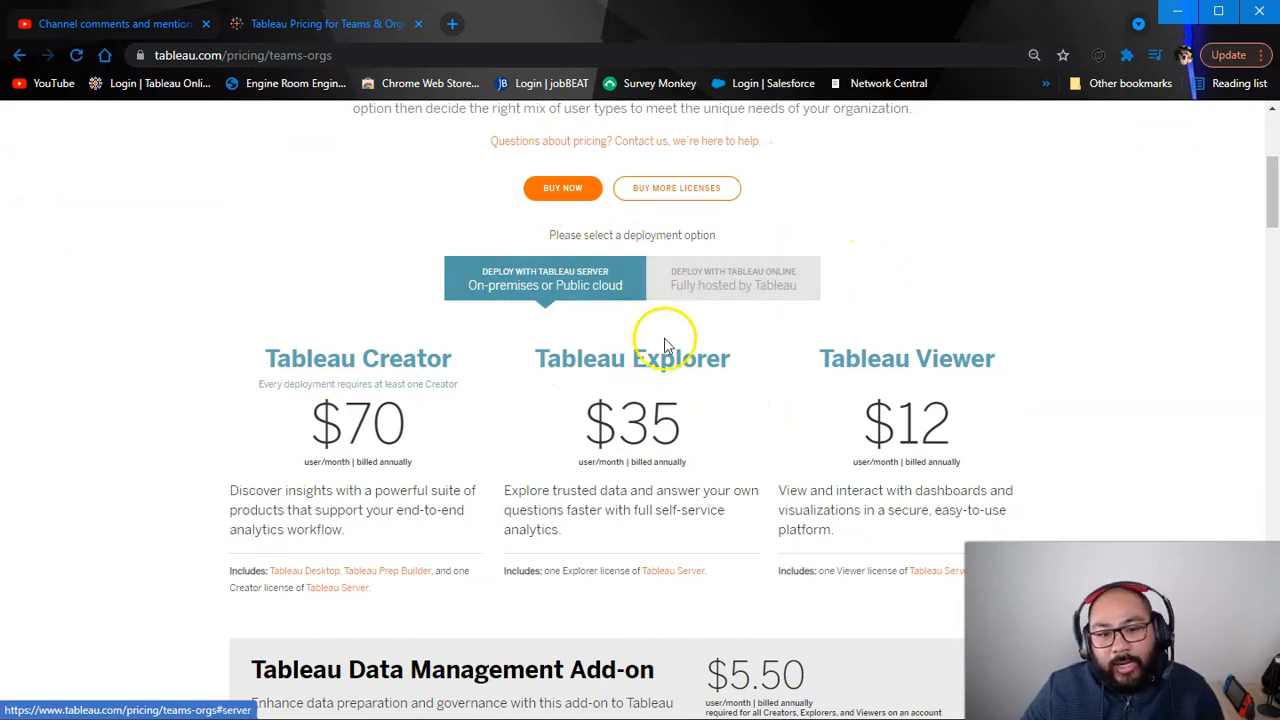
click(545, 278)
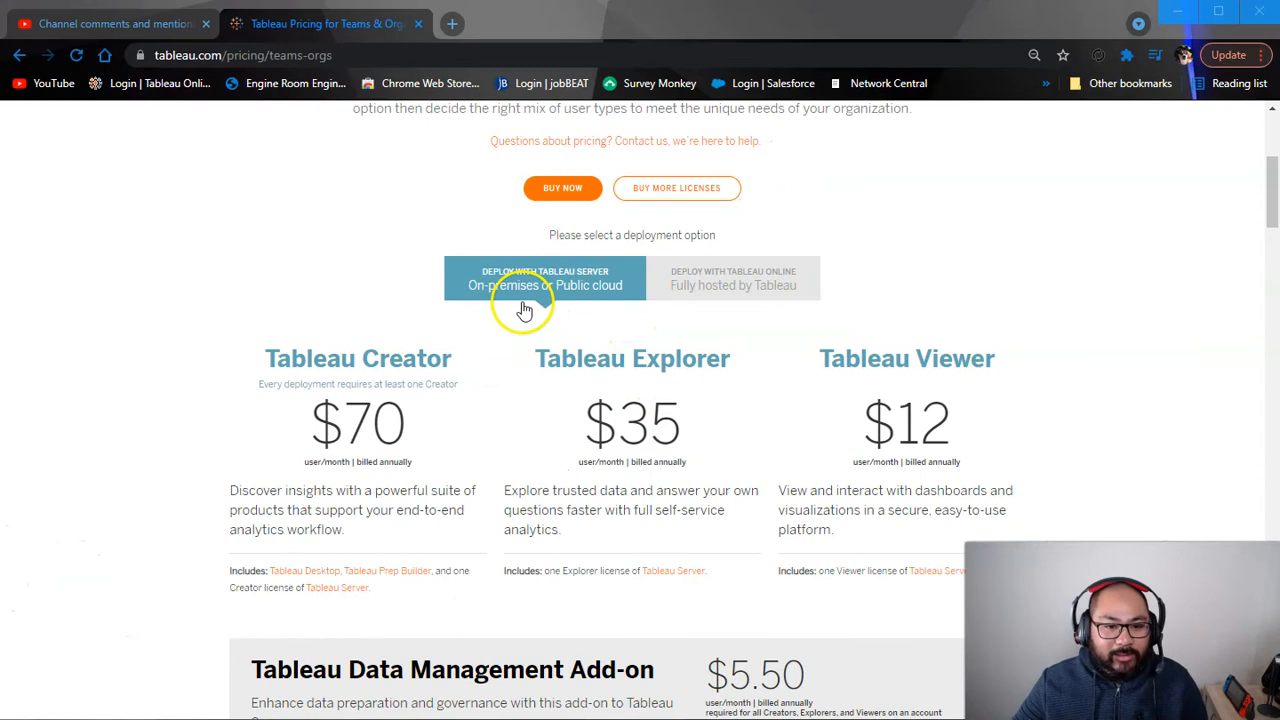
click(733, 278)
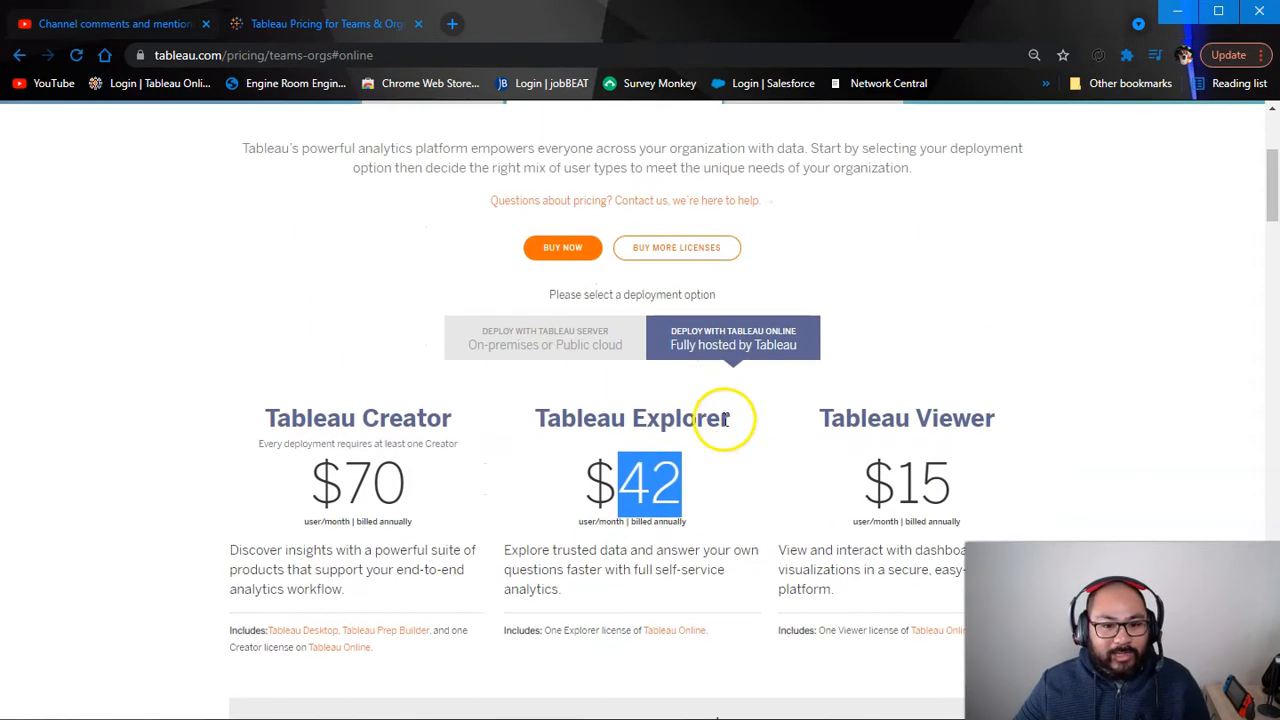
click(545, 337)
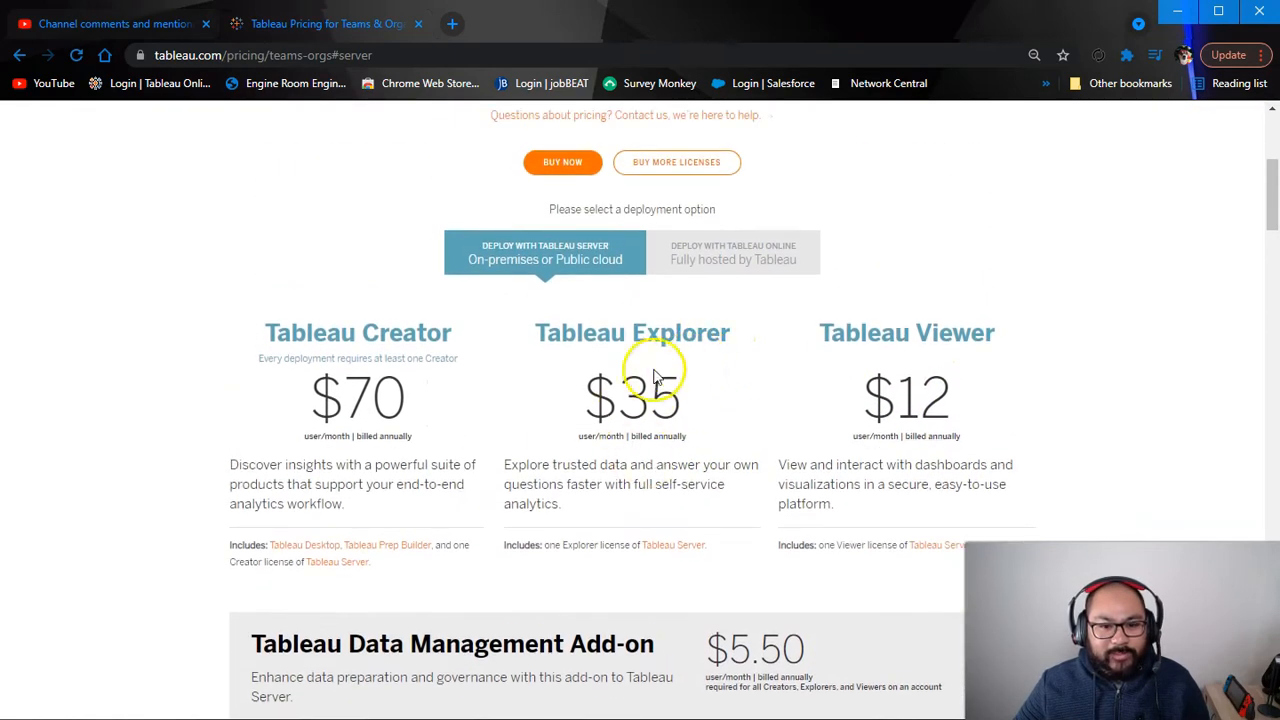
mouse_move(770, 260)
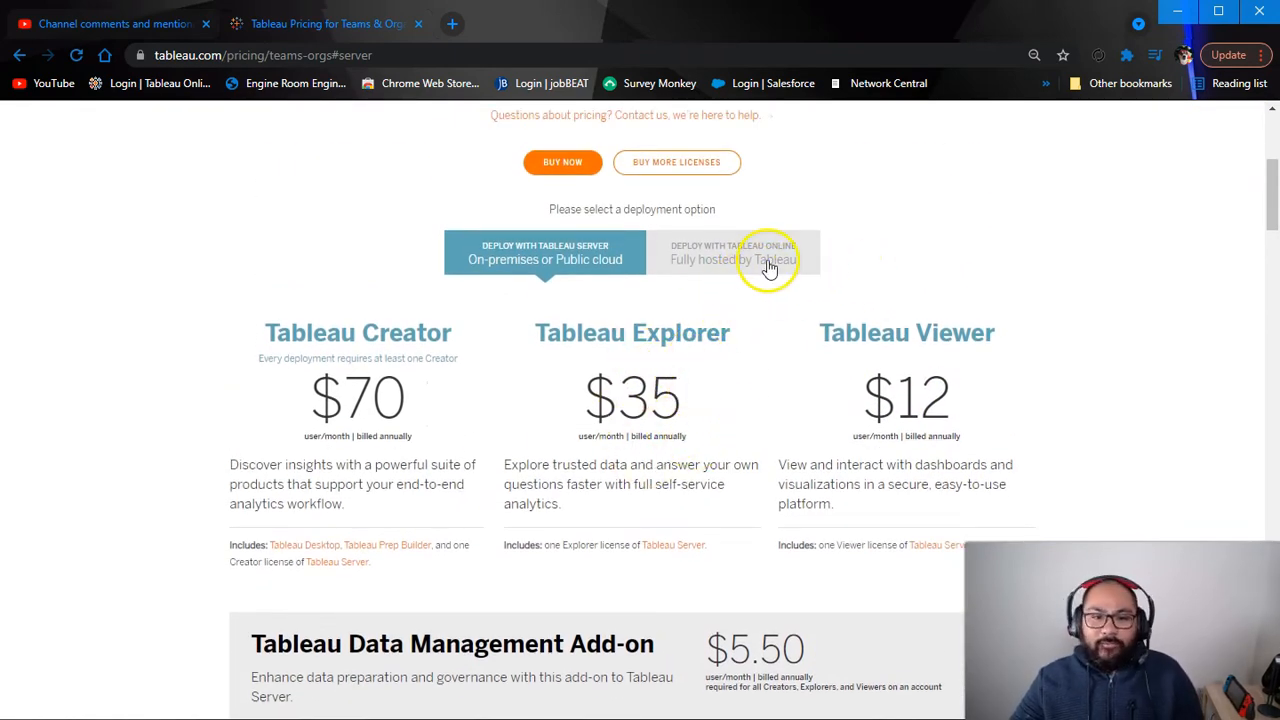
click(733, 252)
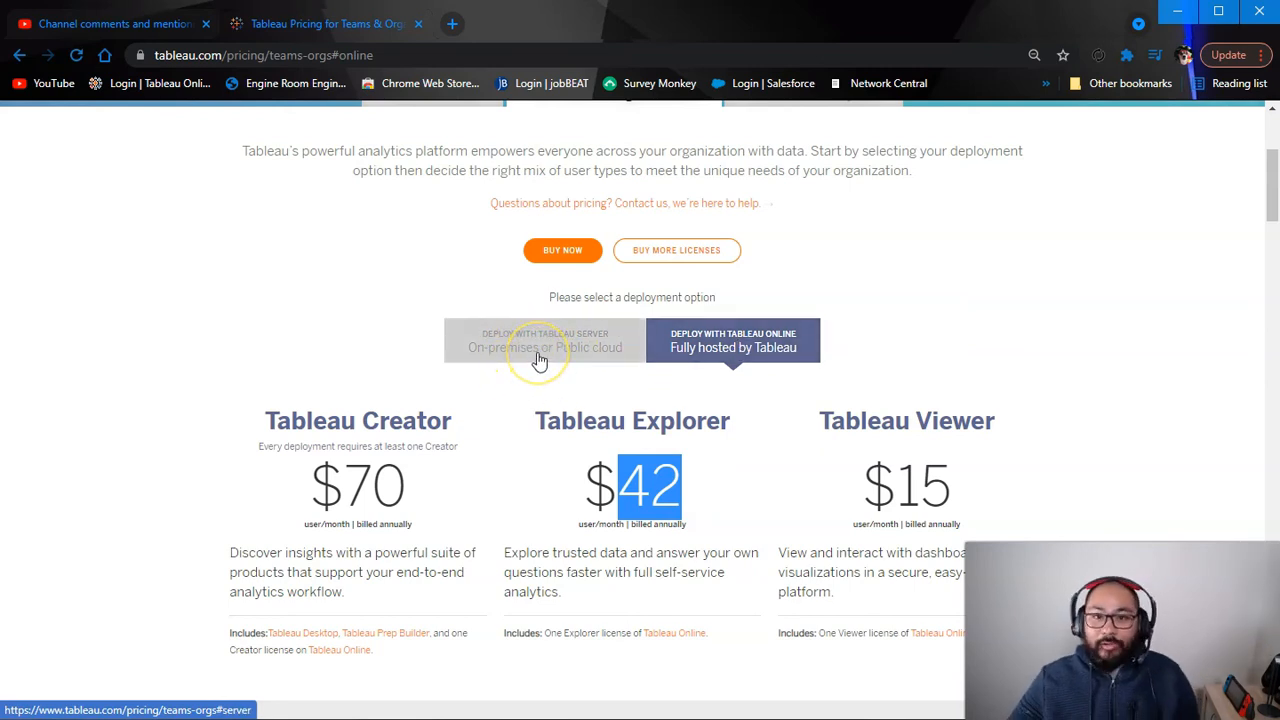
mouse_move(560, 372)
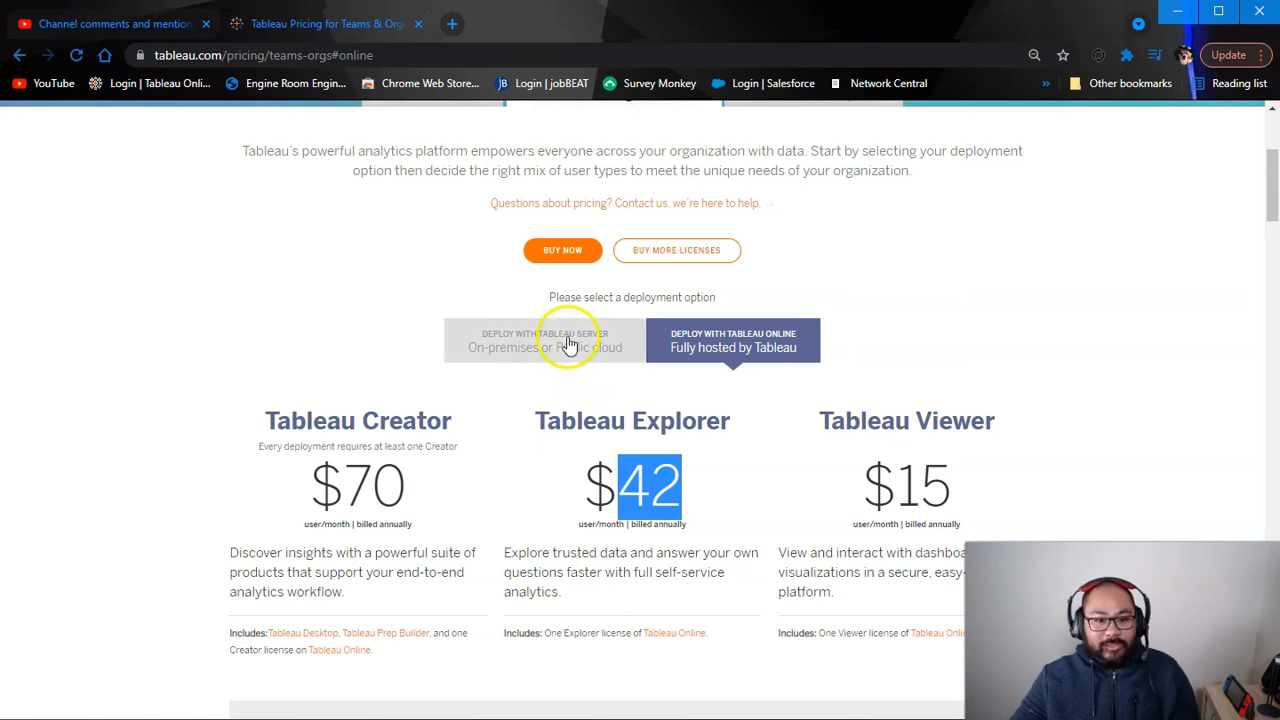
click(545, 340)
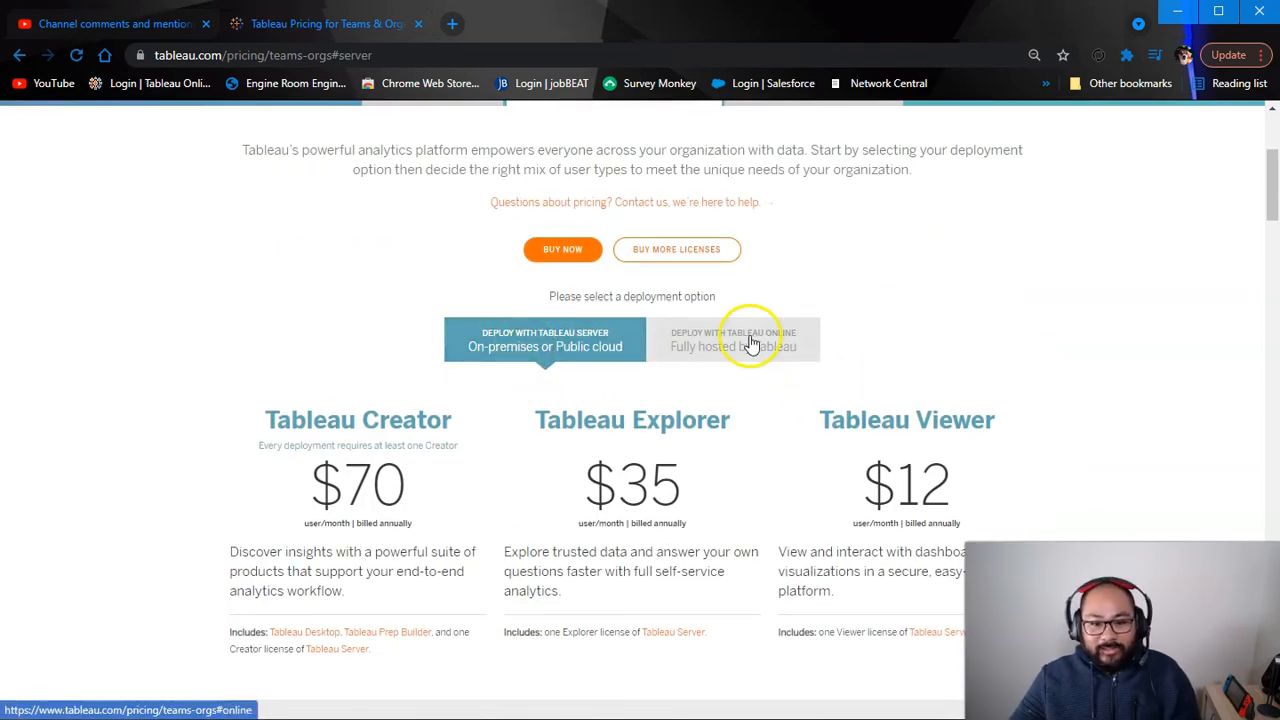
click(733, 339)
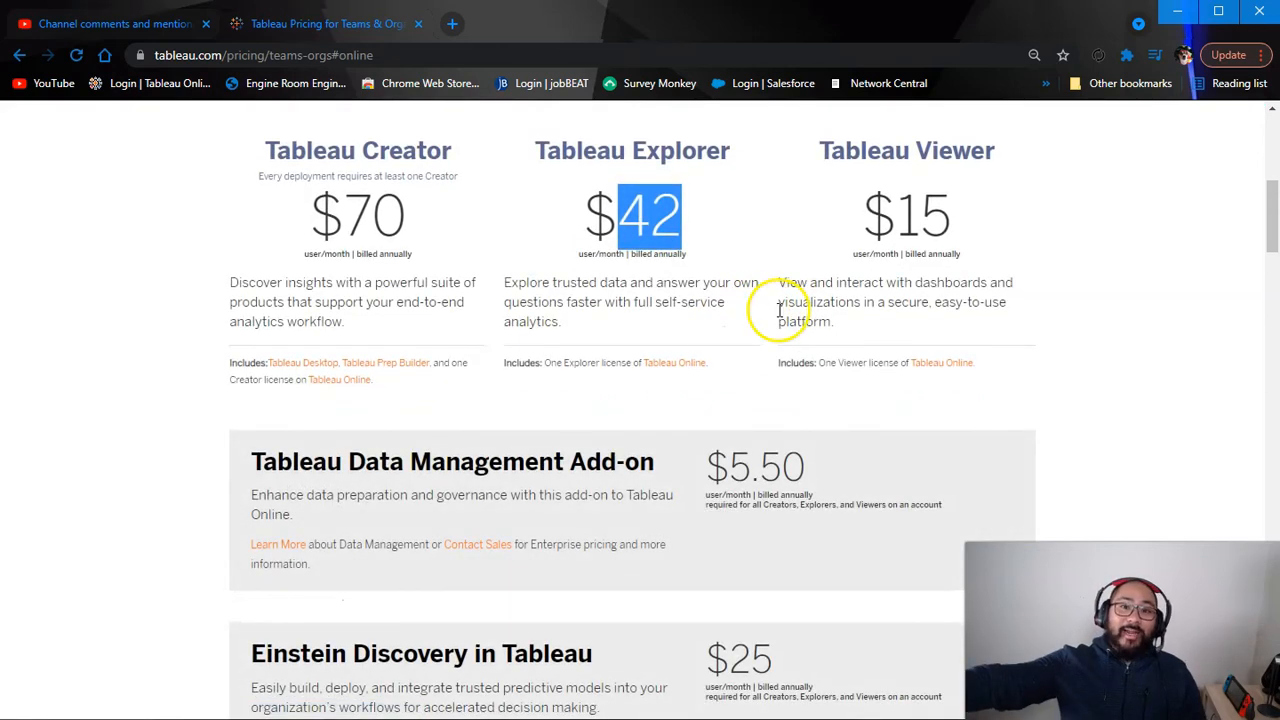